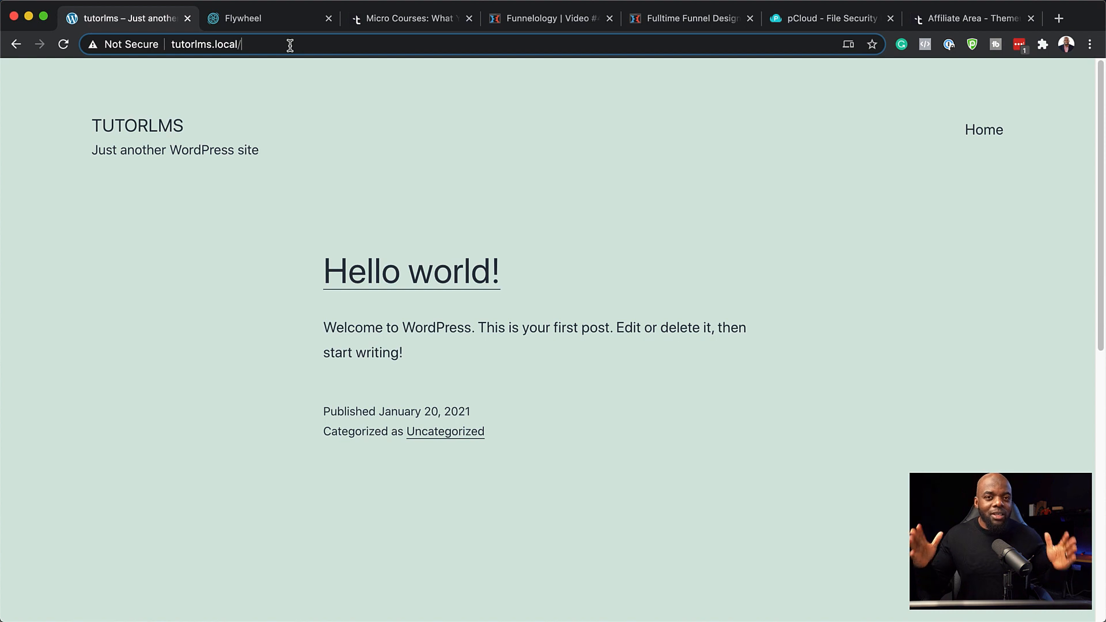
mouse_move(394, 125)
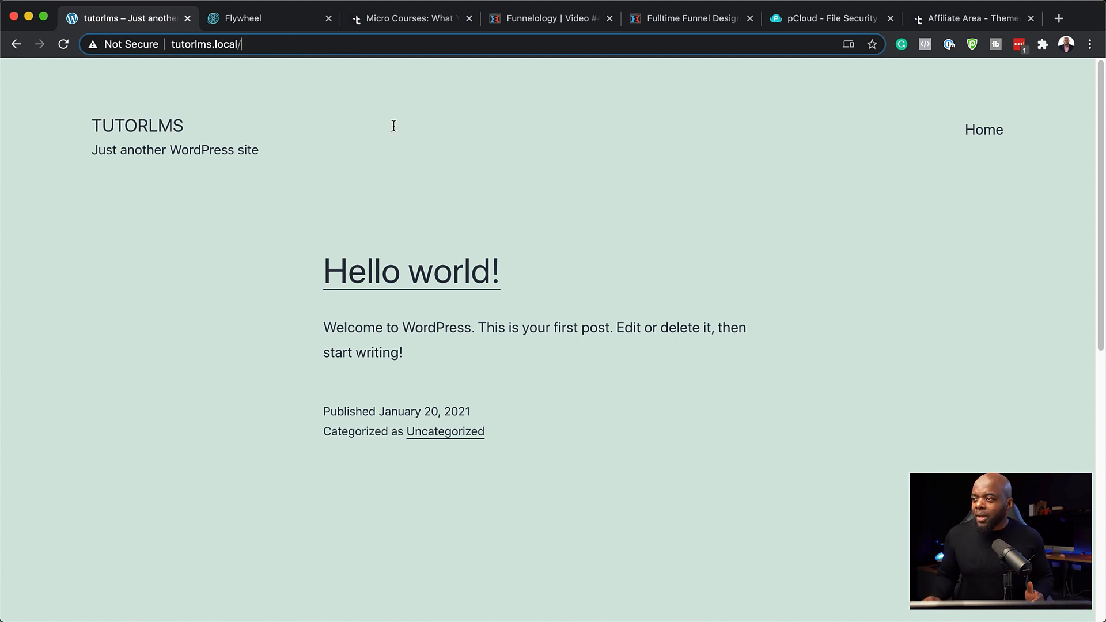
mouse_move(372, 177)
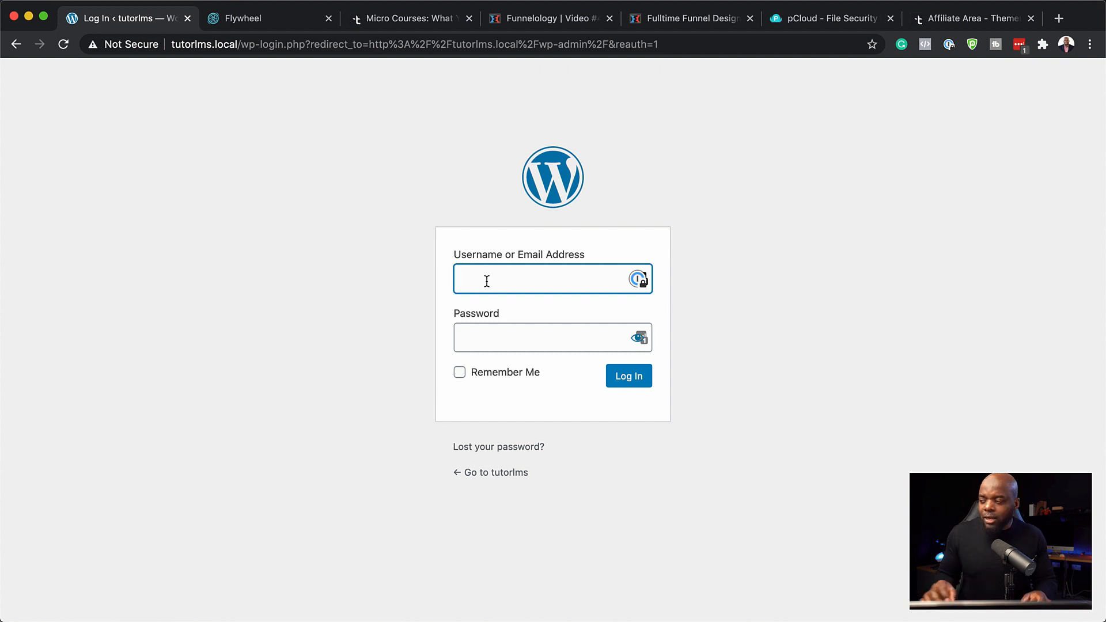
Log in with the admin username and password to reach the Dashboard.
left_click(627, 376)
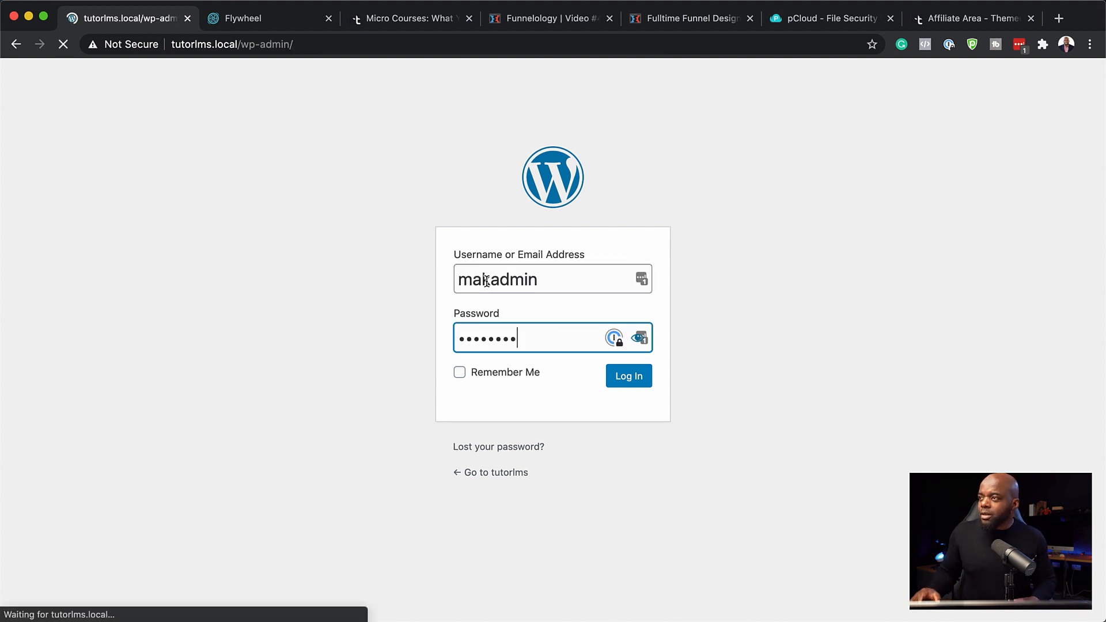
left_click(626, 375)
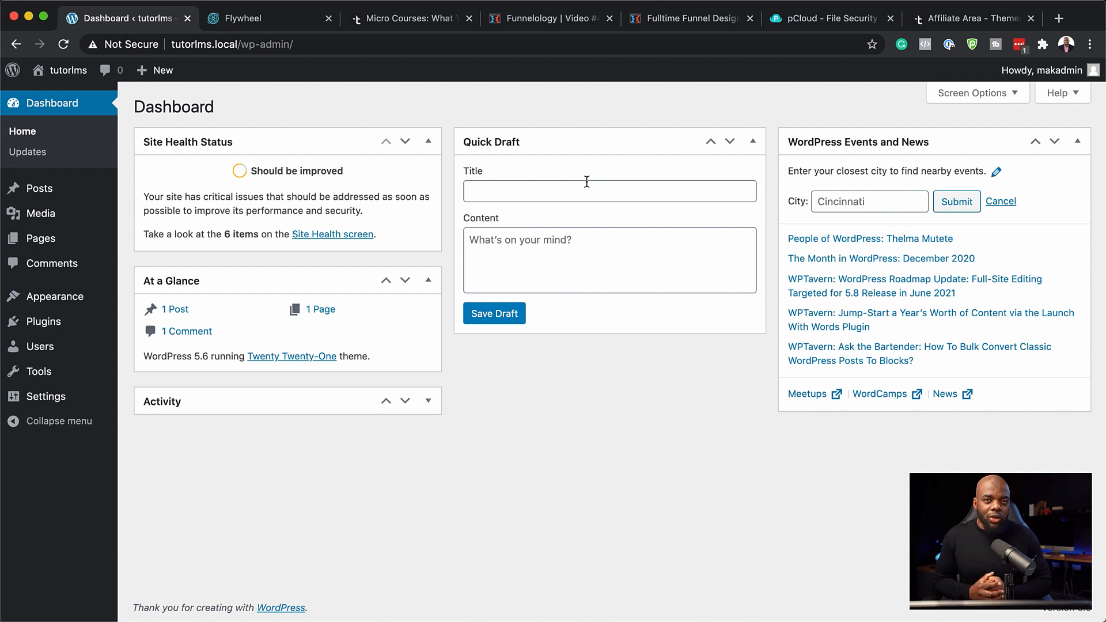
mouse_move(486, 151)
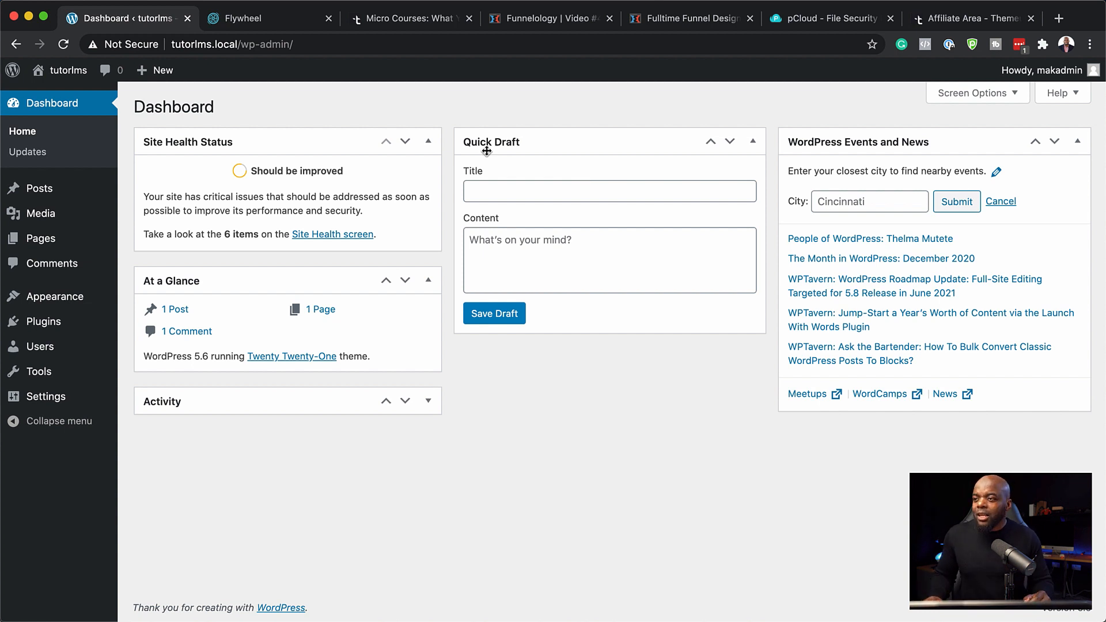
mouse_move(40, 238)
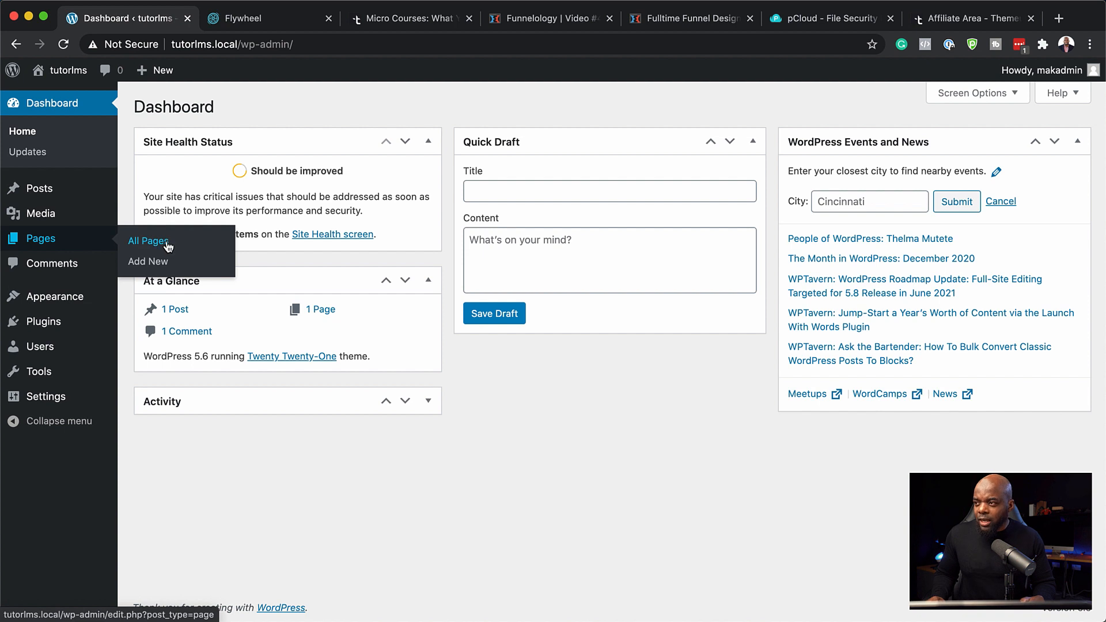
Publish a new Contact page, then publish a second new page titled Courses.
left_click(147, 240)
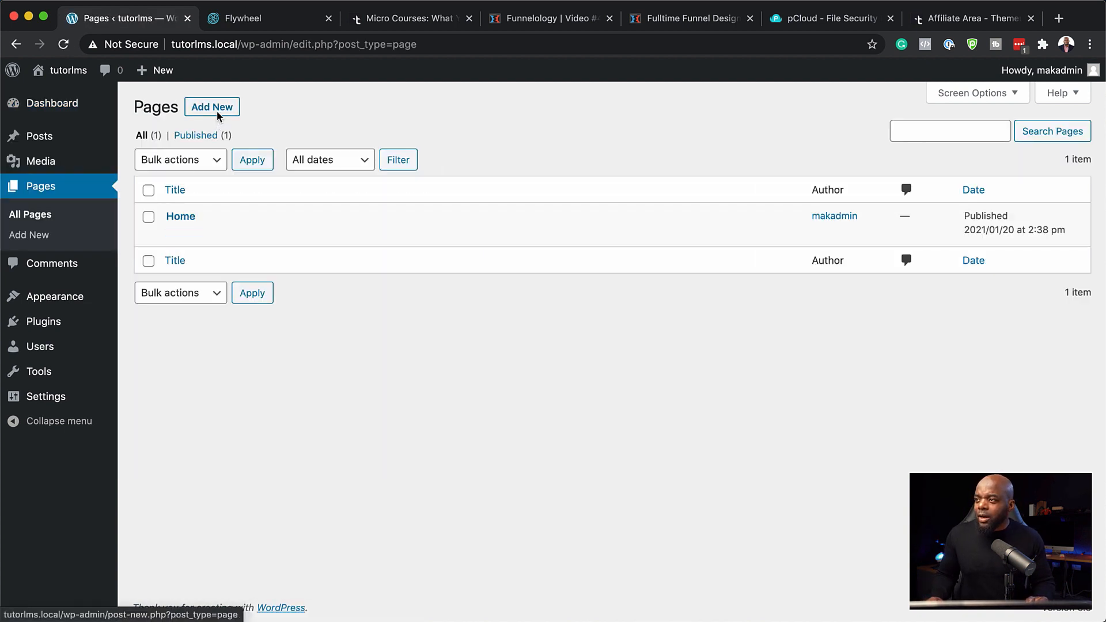
left_click(210, 106)
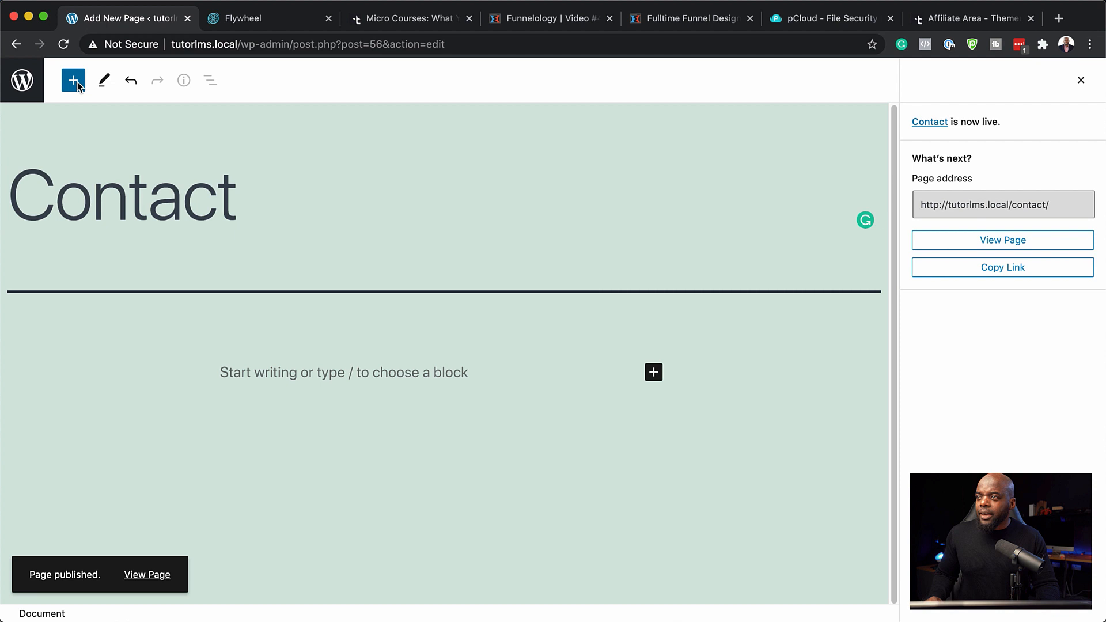
left_click(20, 79)
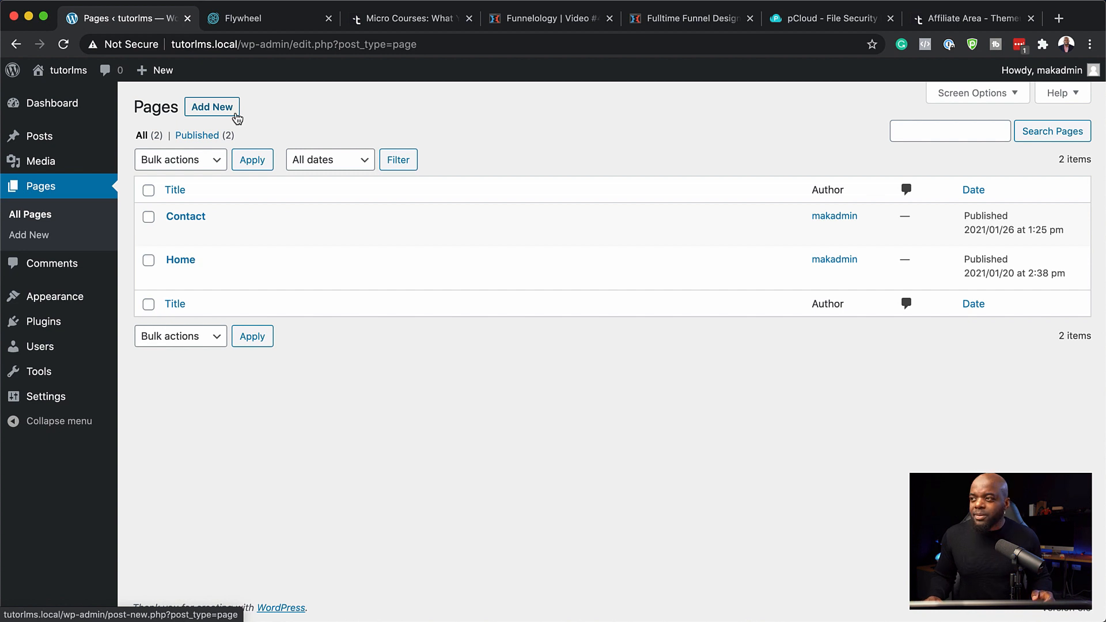
left_click(212, 106)
type("Cour")
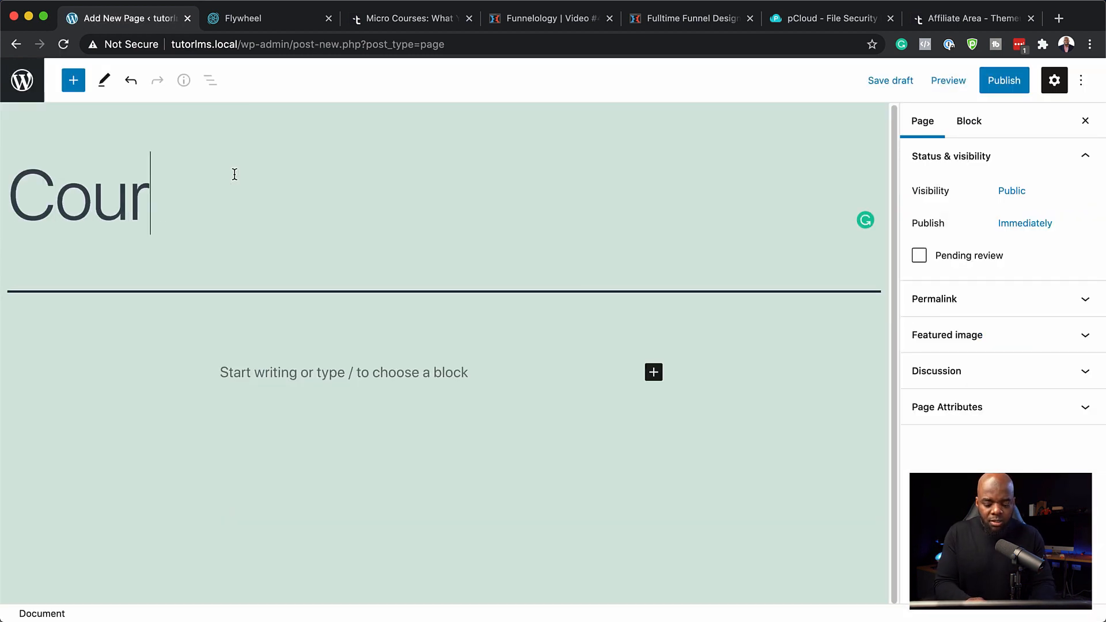
left_click(1003, 80)
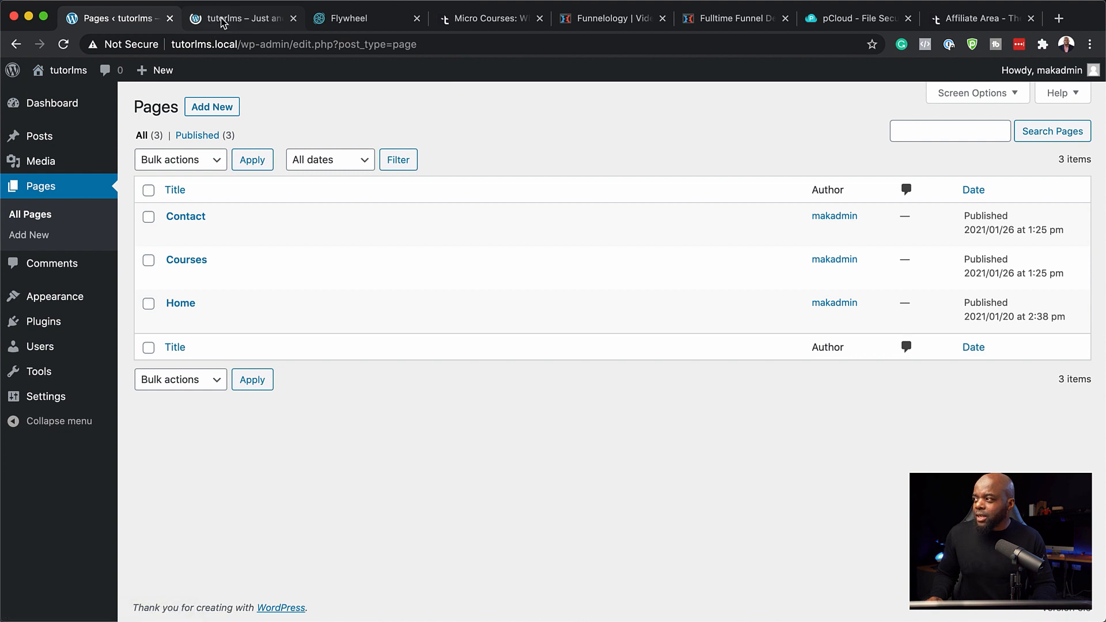
left_click(240, 17)
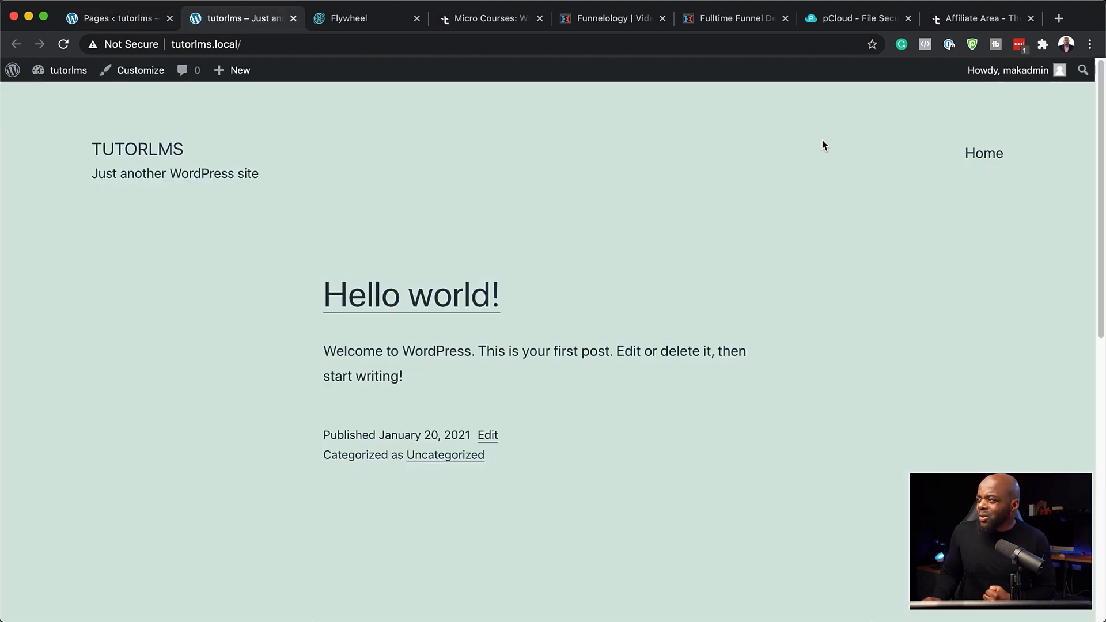
mouse_move(868, 153)
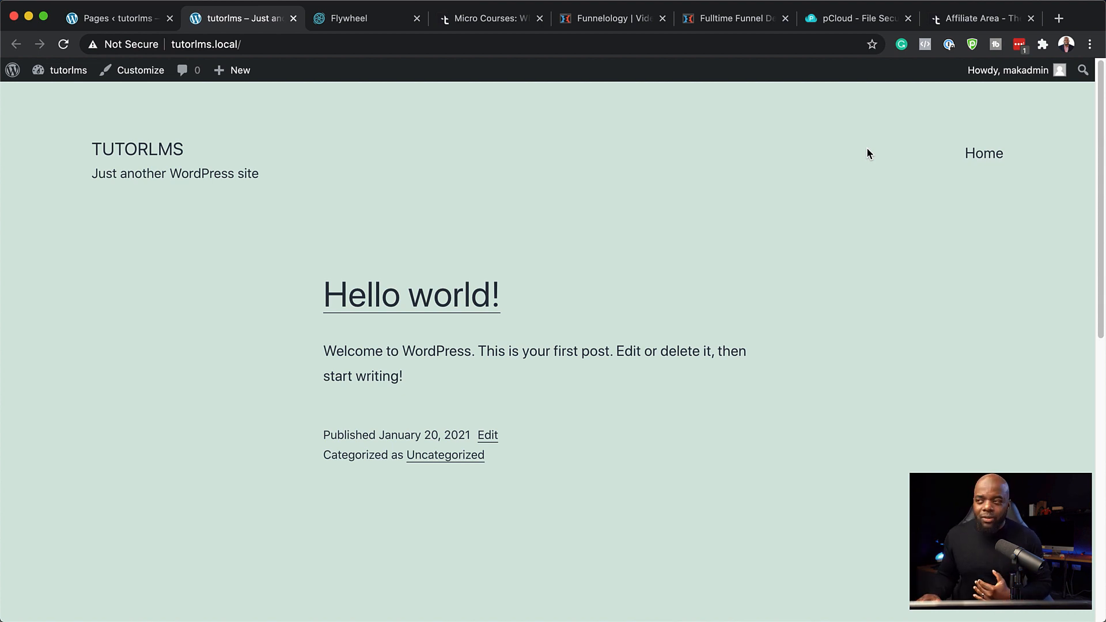
left_click(116, 18)
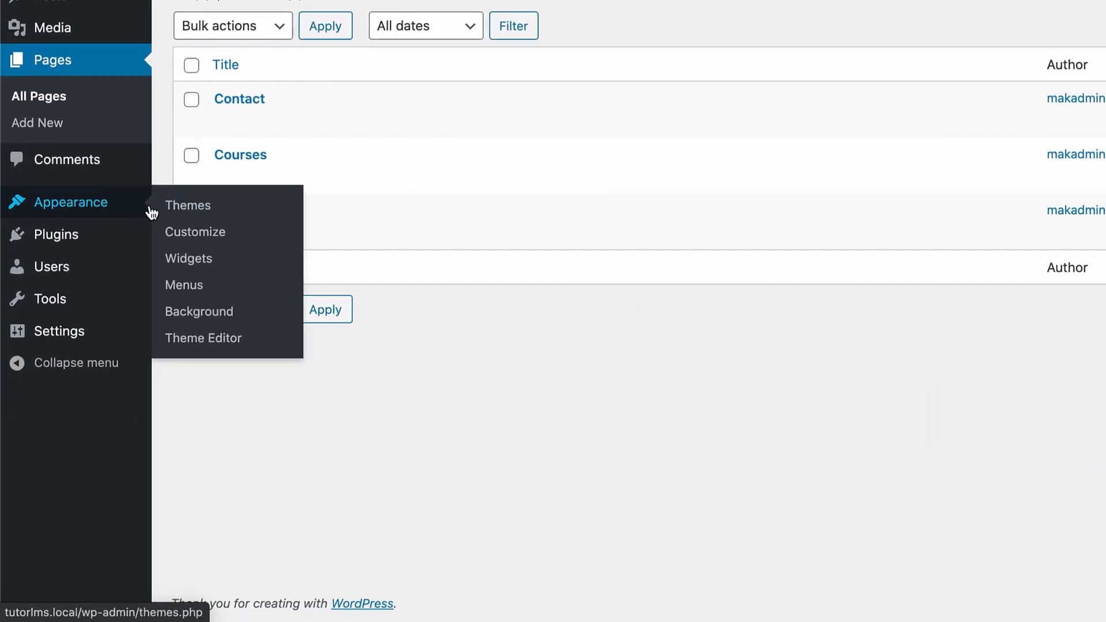
Add the Contact and Courses pages to the main menu in the menu editor.
left_click(184, 284)
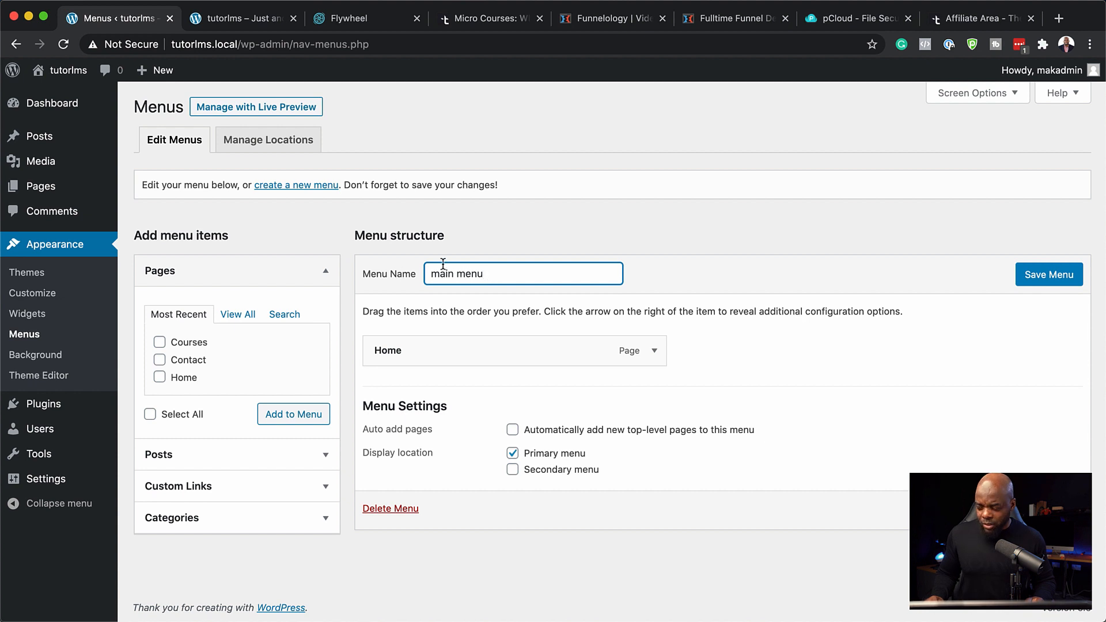
mouse_move(932, 286)
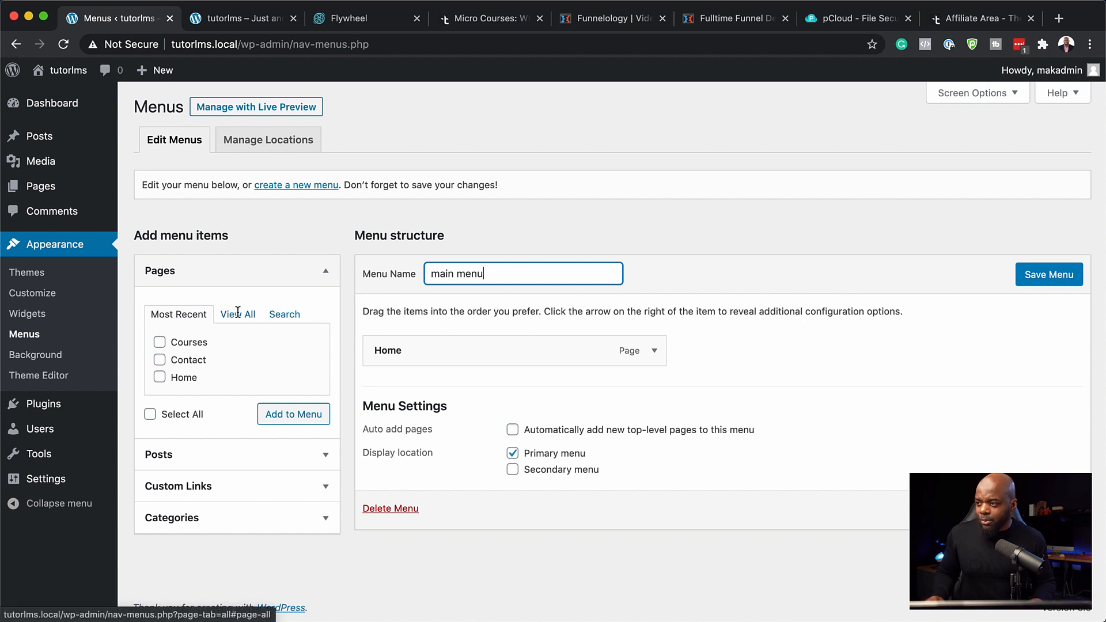
left_click(237, 313)
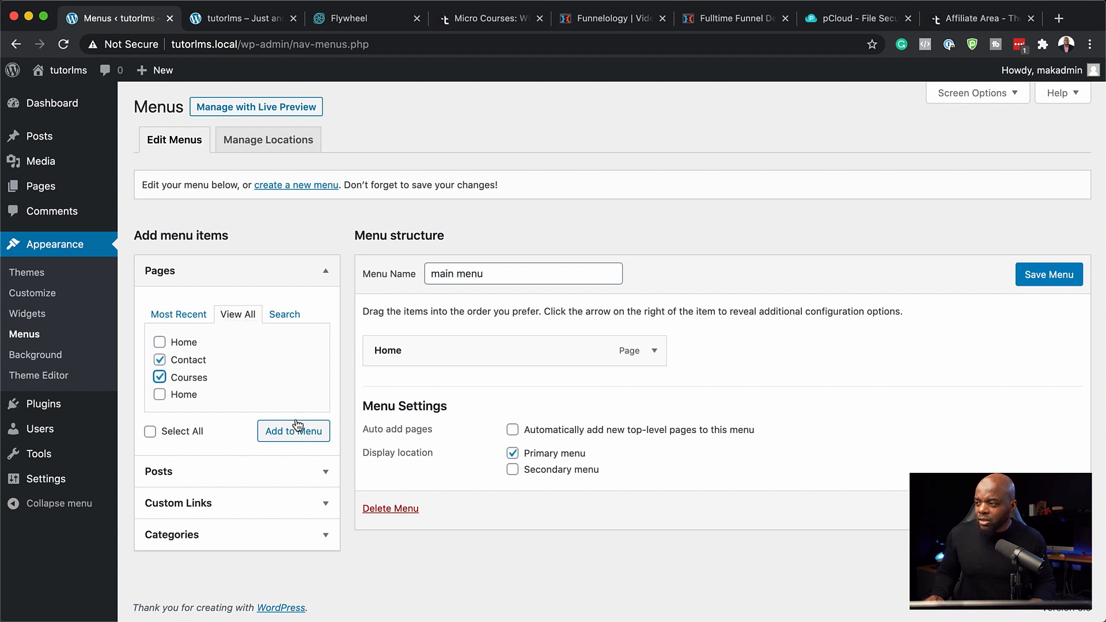
left_click(294, 430)
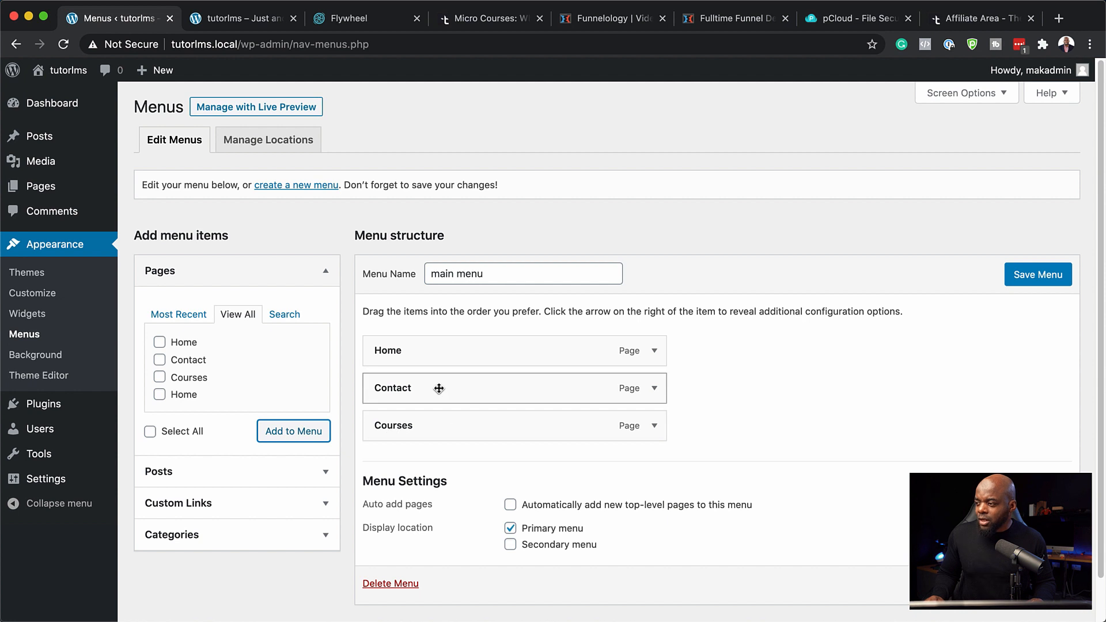
Order the menu Home, Courses, Contact, keep the Primary location, and save it.
left_click_drag(439, 388, 441, 432)
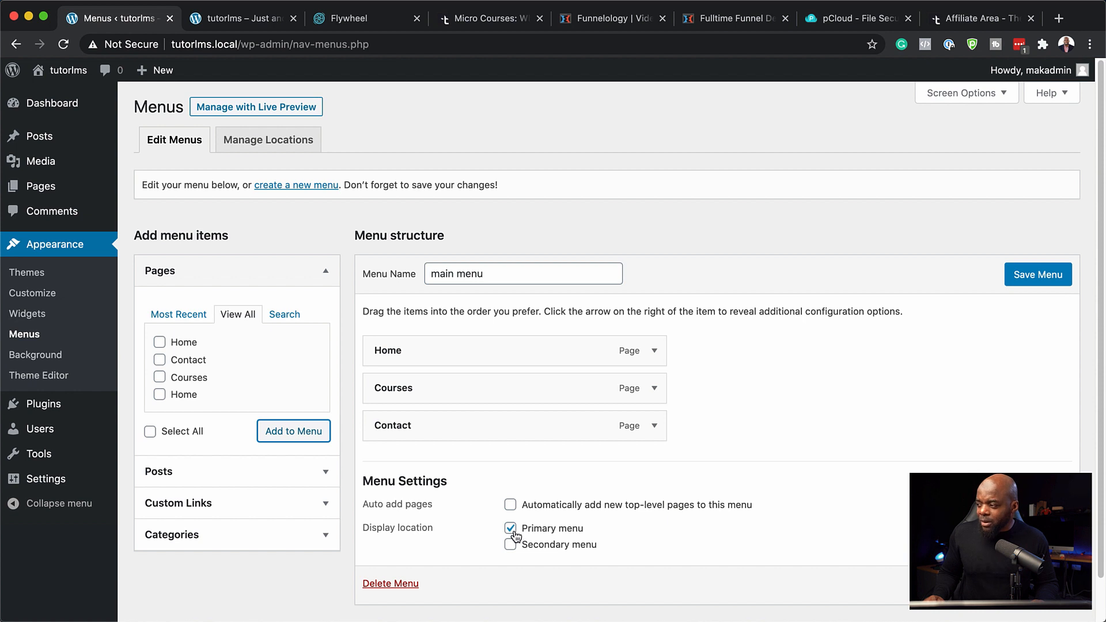
left_click(1037, 274)
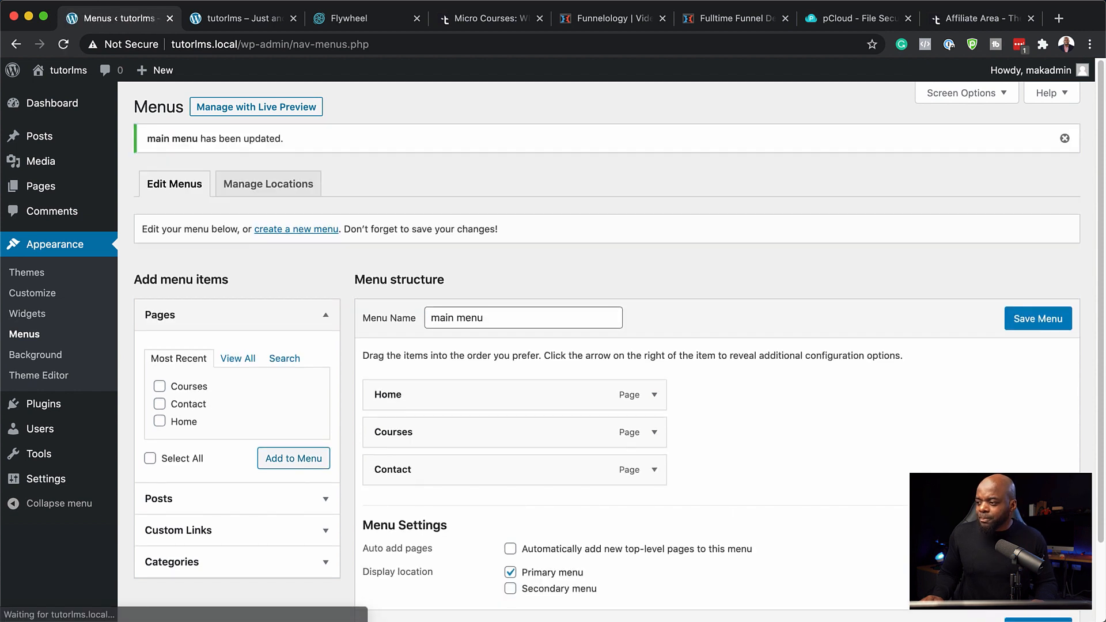
left_click(240, 18)
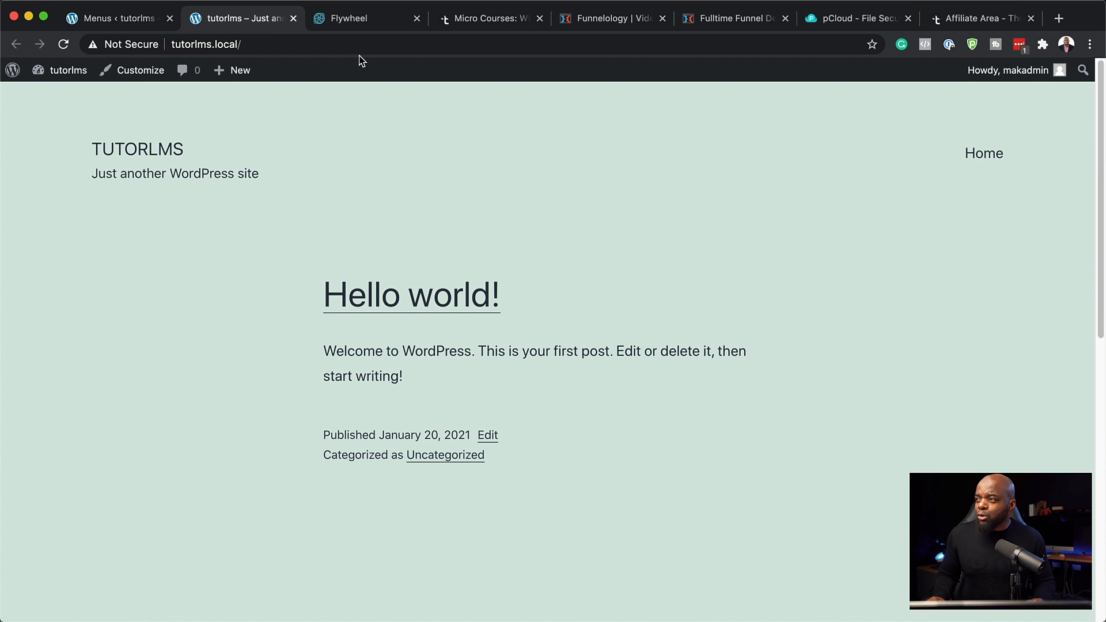
Reload the live site to confirm the header menu shows Home, Courses and Contact.
left_click(62, 44)
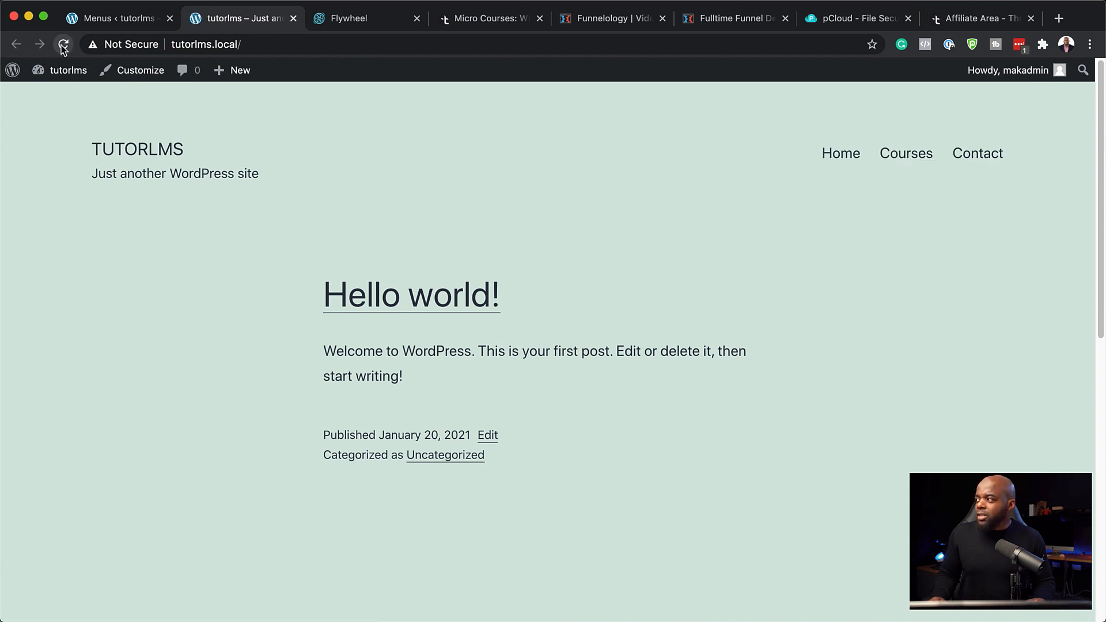
mouse_move(906, 153)
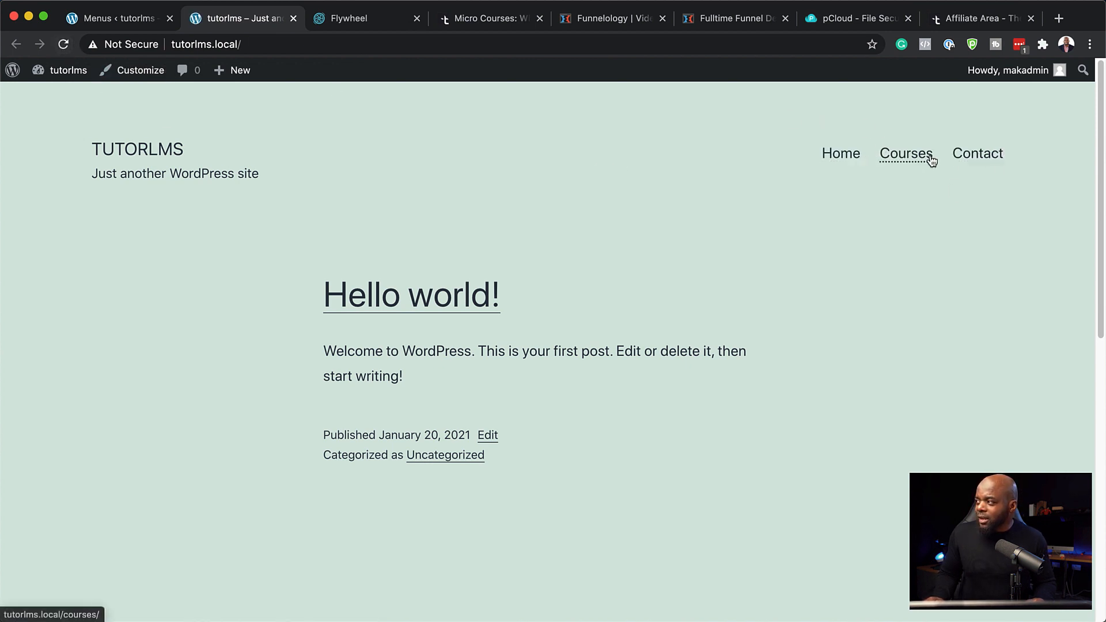
mouse_move(871, 168)
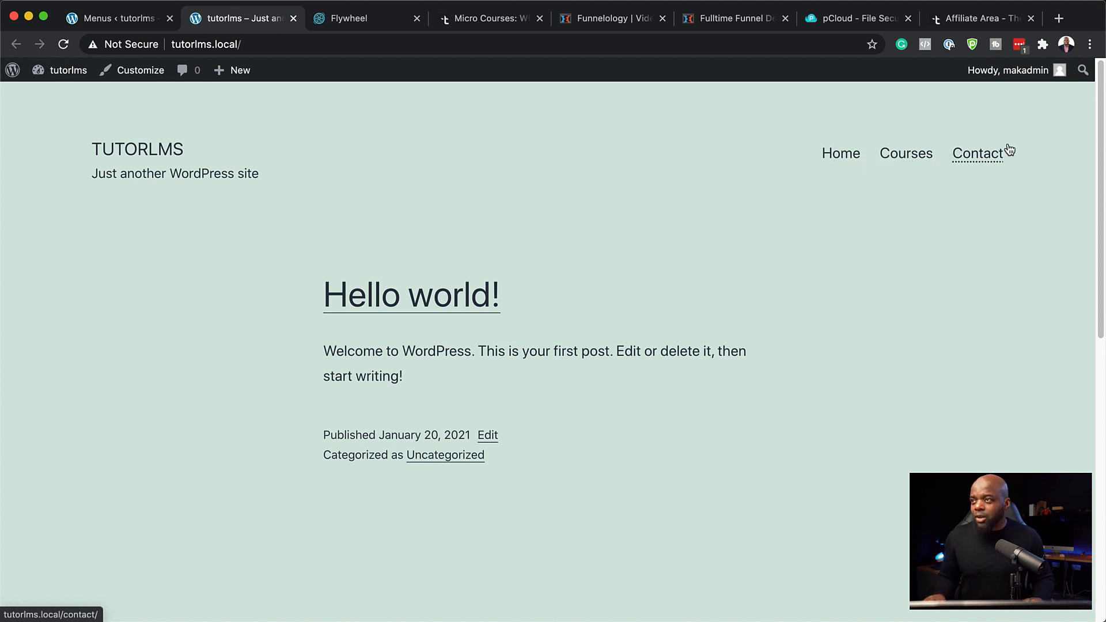
mouse_move(42, 234)
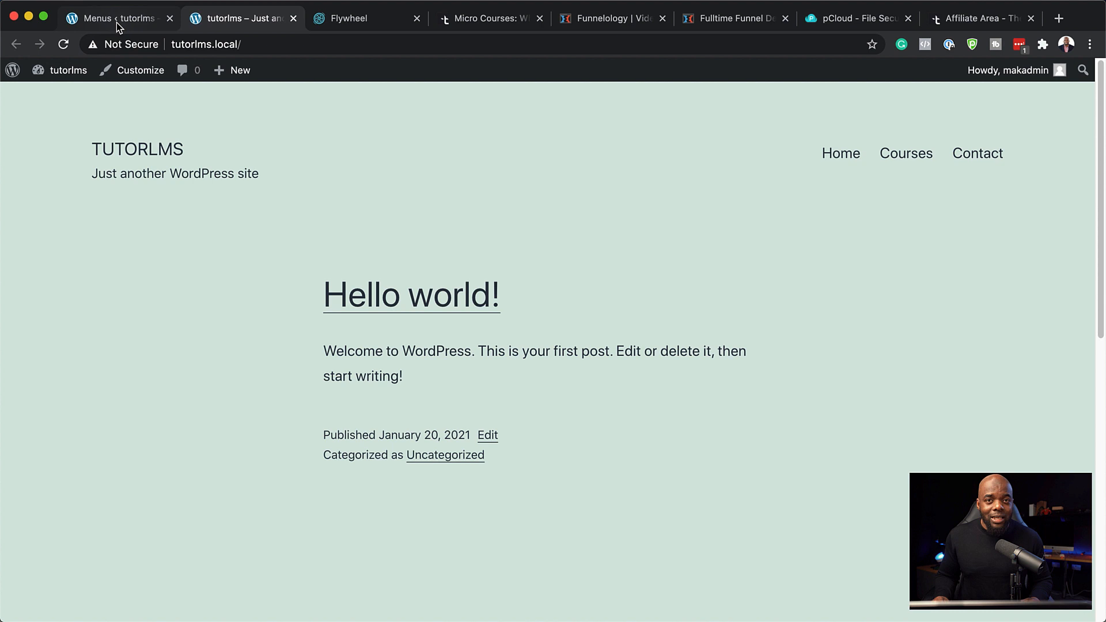
left_click(116, 17)
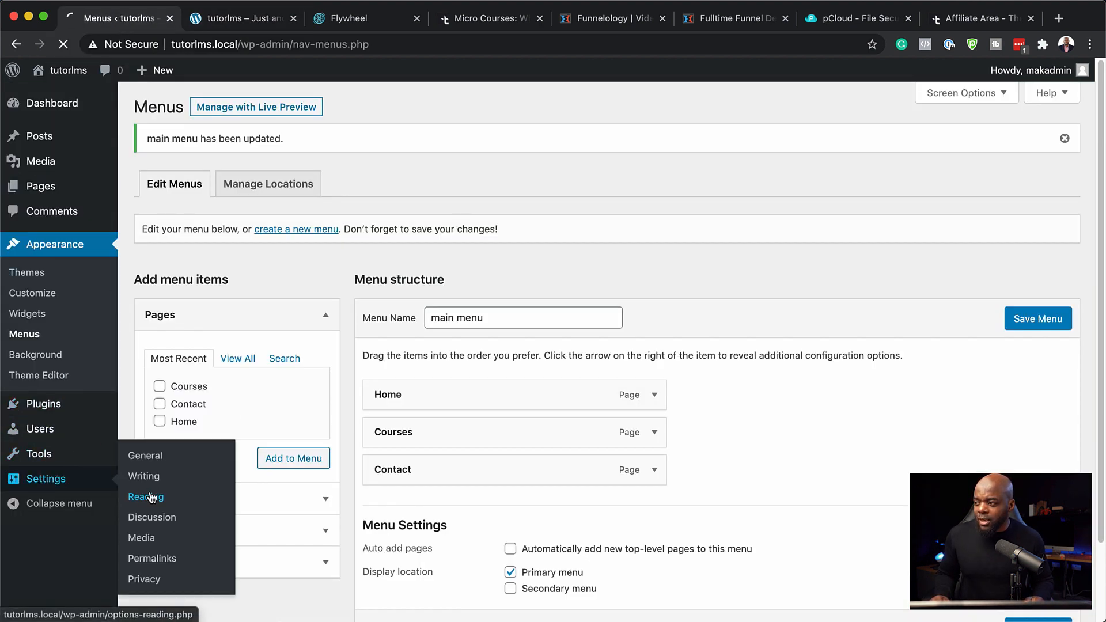
In Reading settings, set a static homepage displaying the Home page and save.
left_click(145, 496)
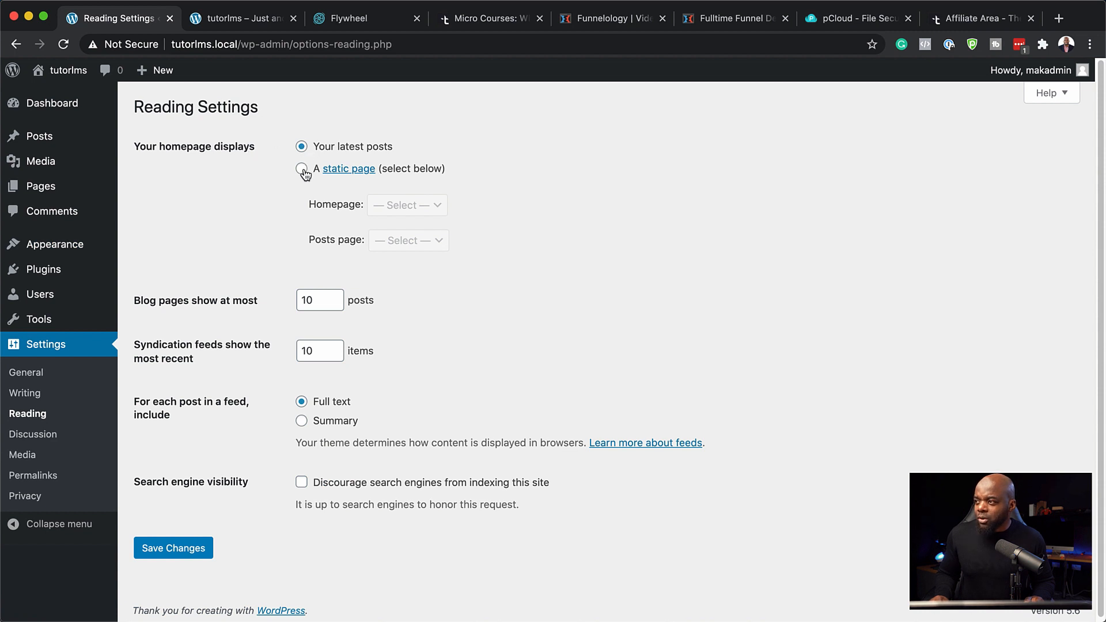
left_click(300, 168)
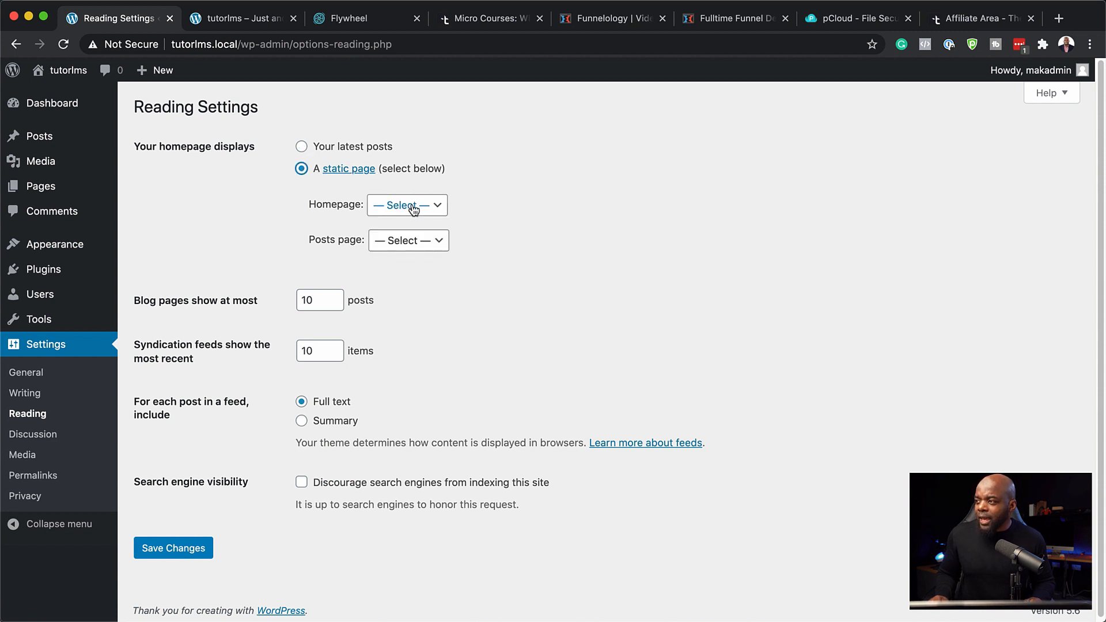
left_click(406, 205)
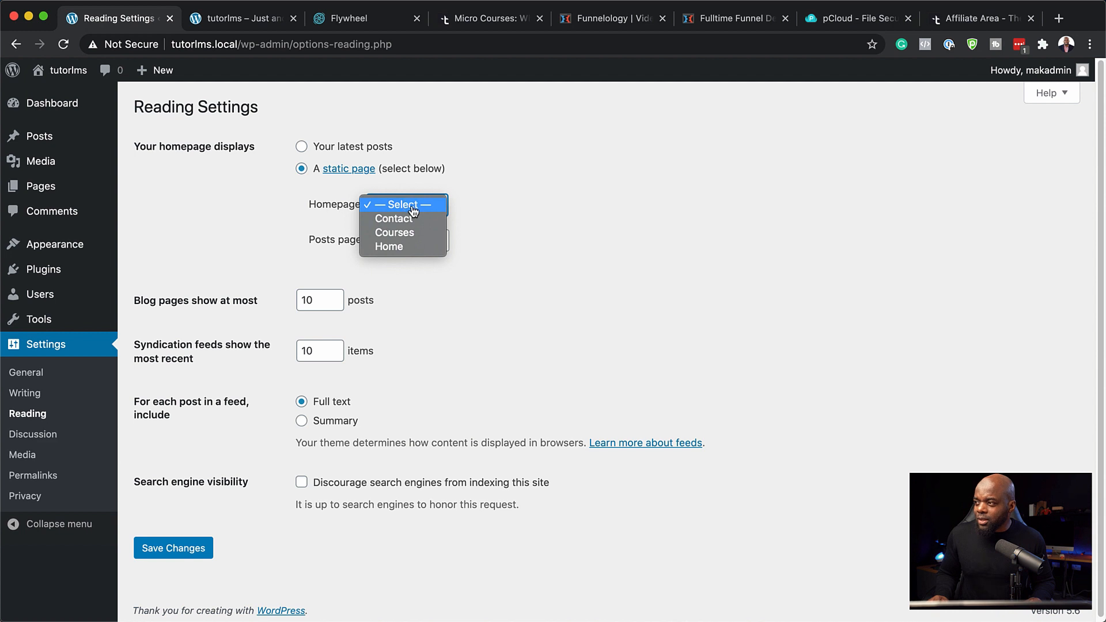
left_click(388, 247)
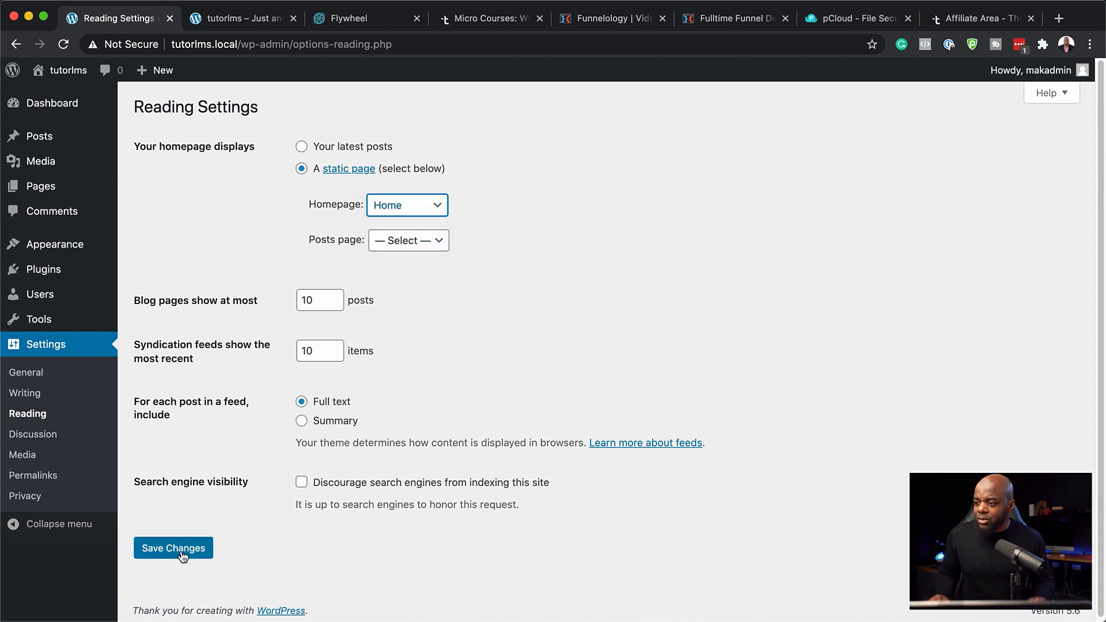
left_click(173, 548)
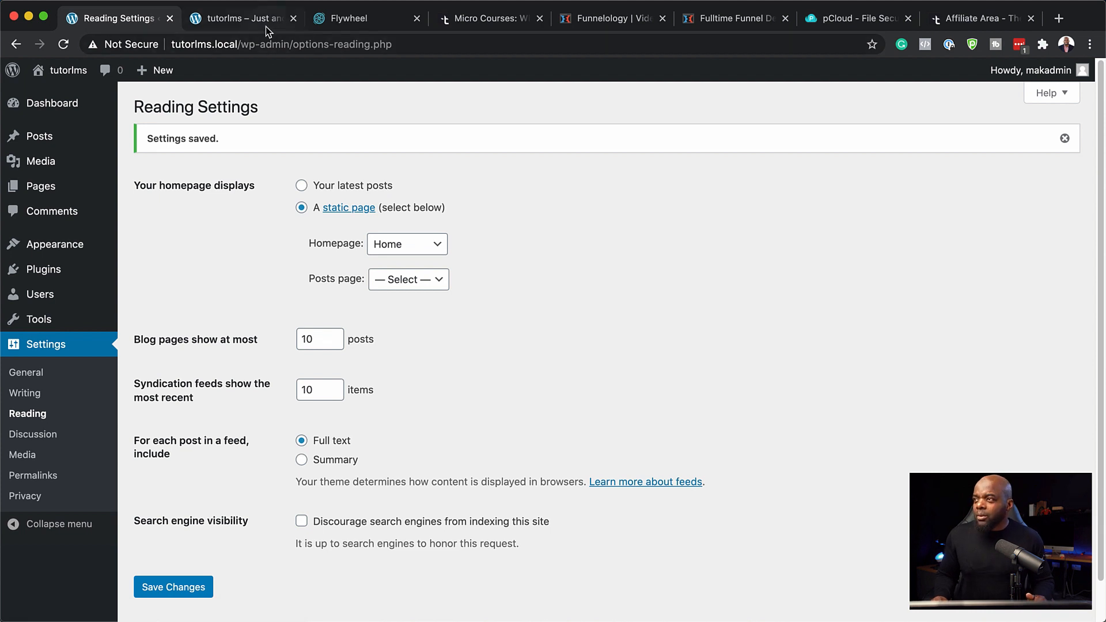
left_click(239, 18)
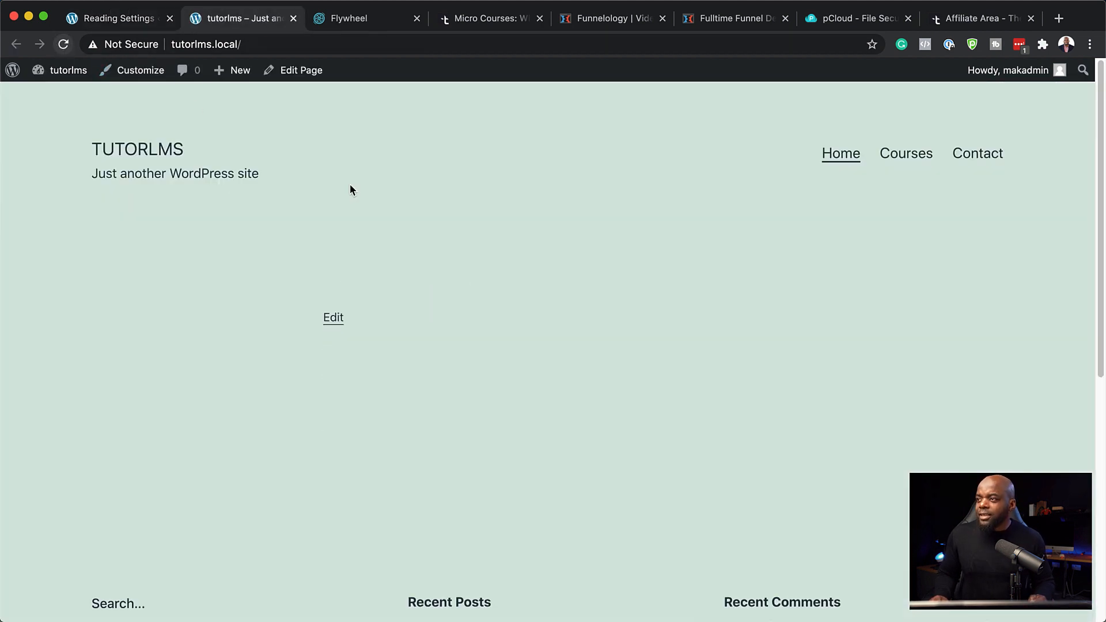
mouse_move(348, 304)
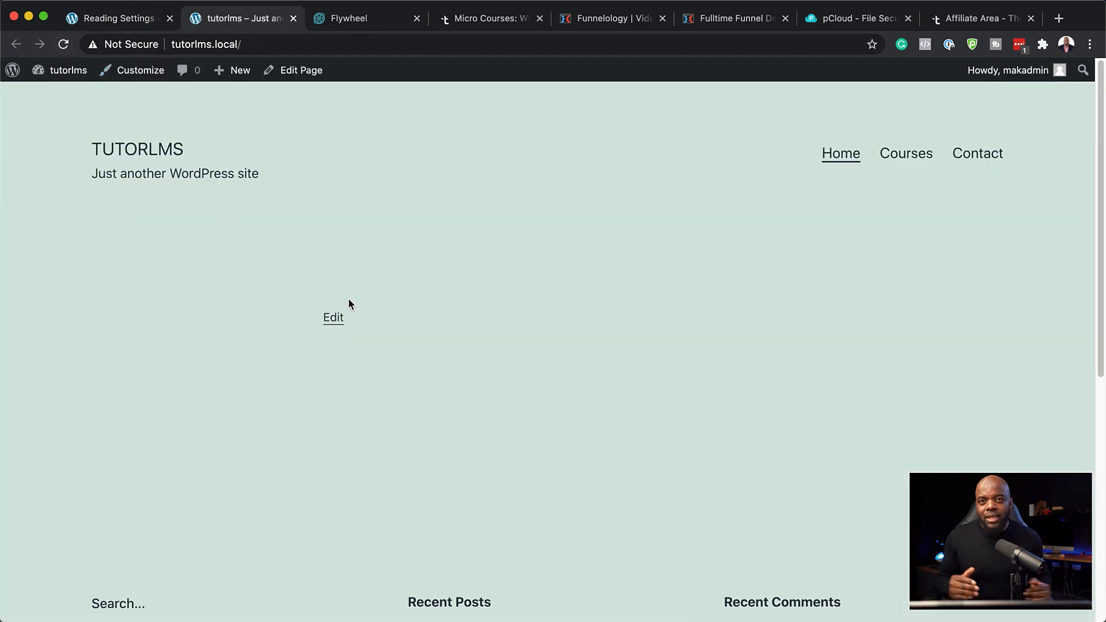
mouse_move(259, 243)
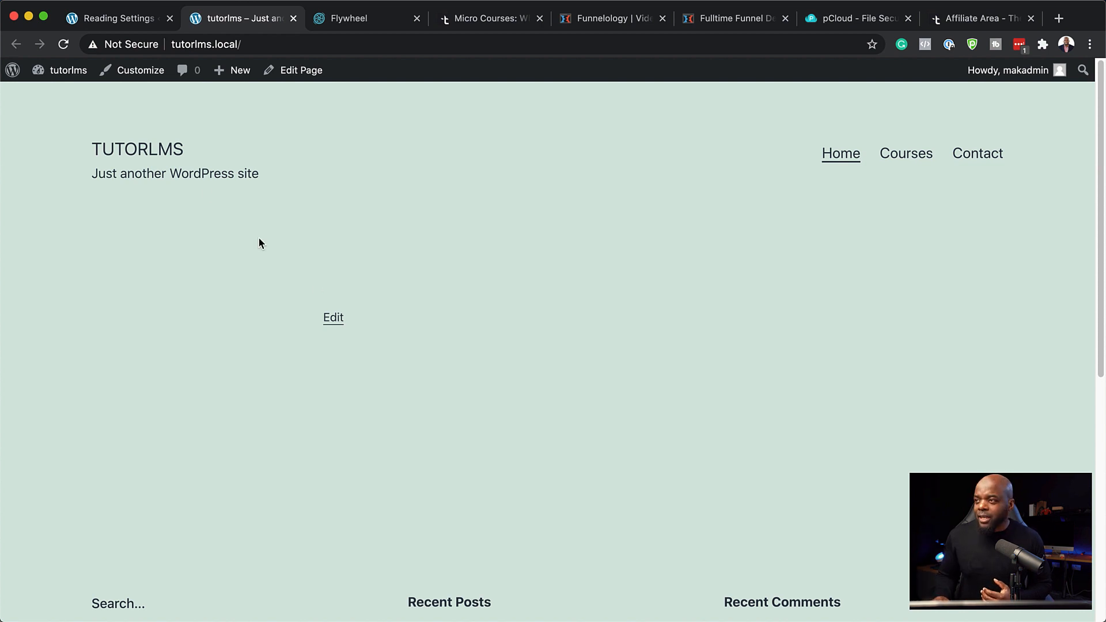
left_click(116, 17)
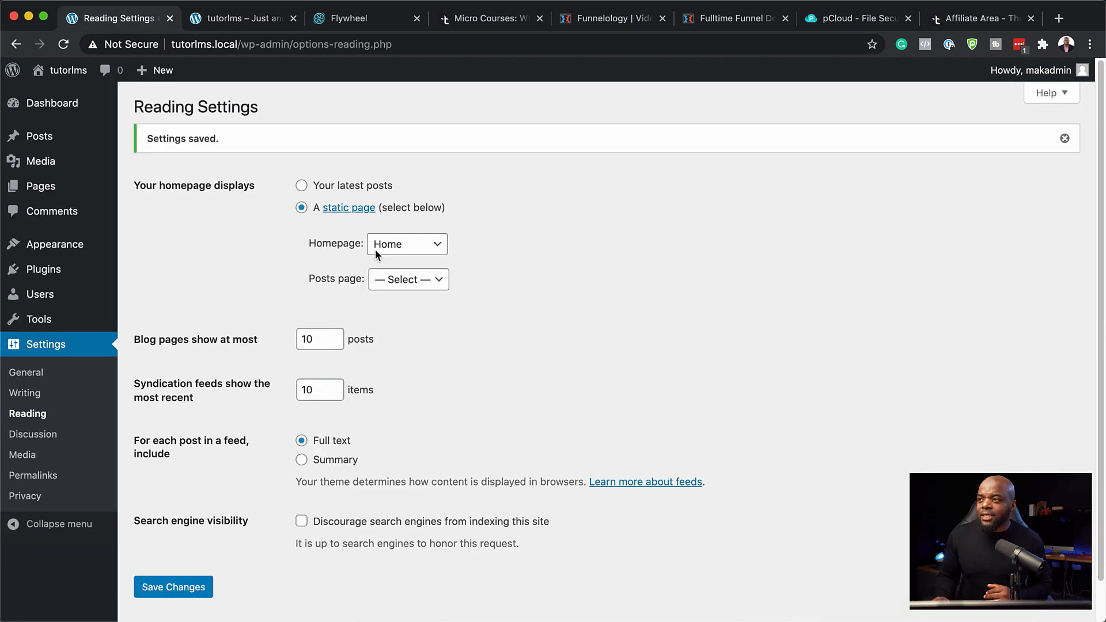
Via Screen Options, hide Events and News, Quick Draft, Activity and At a Glance boxes.
left_click(52, 103)
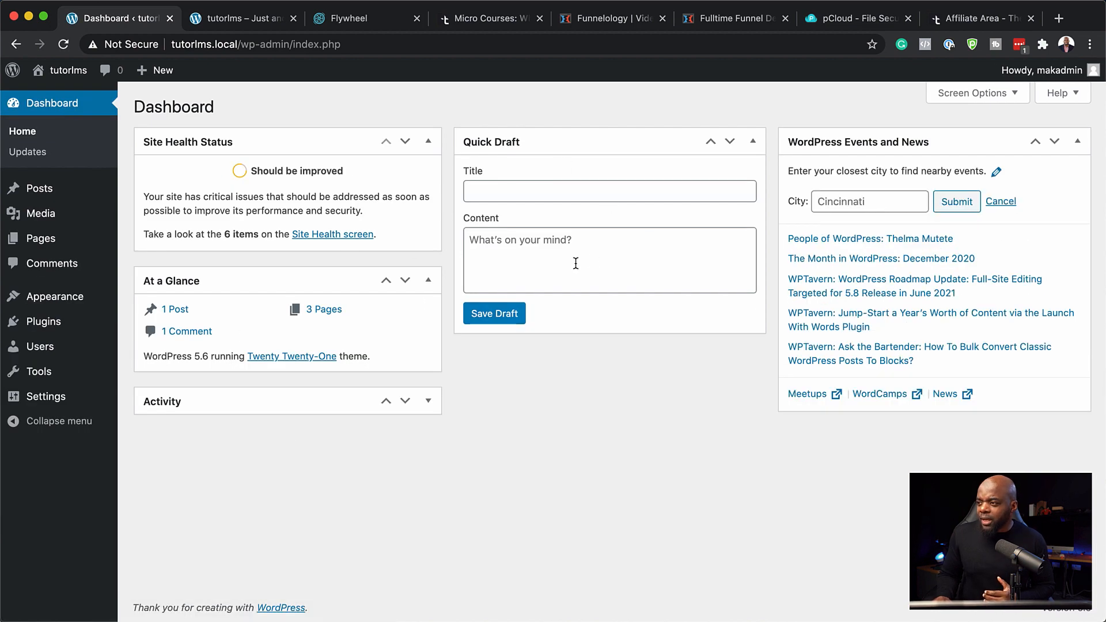
left_click(973, 92)
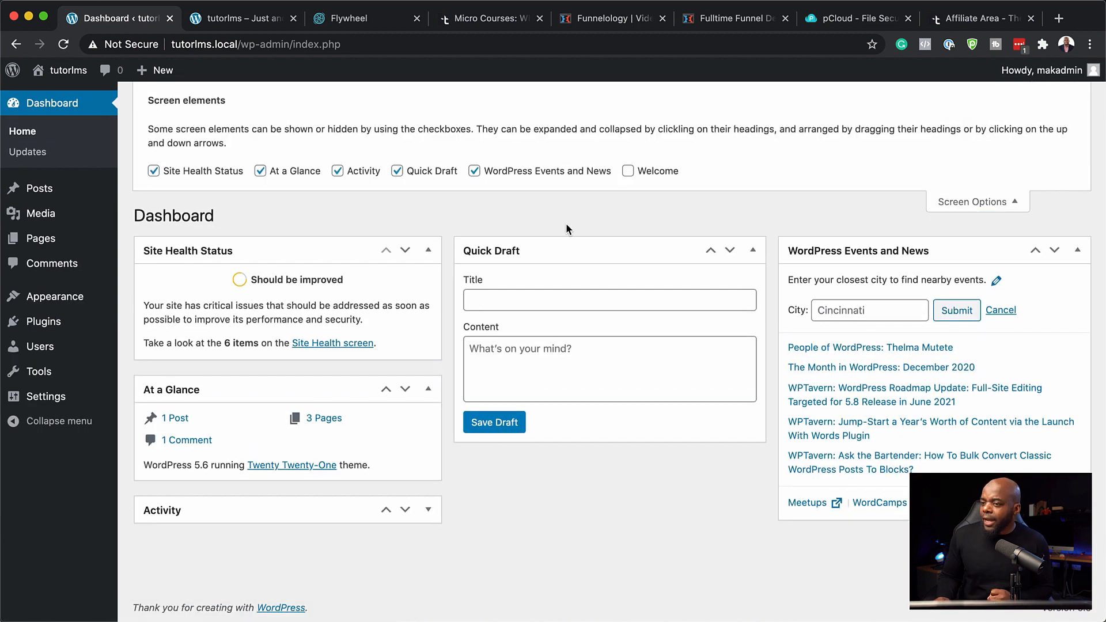
mouse_move(627, 221)
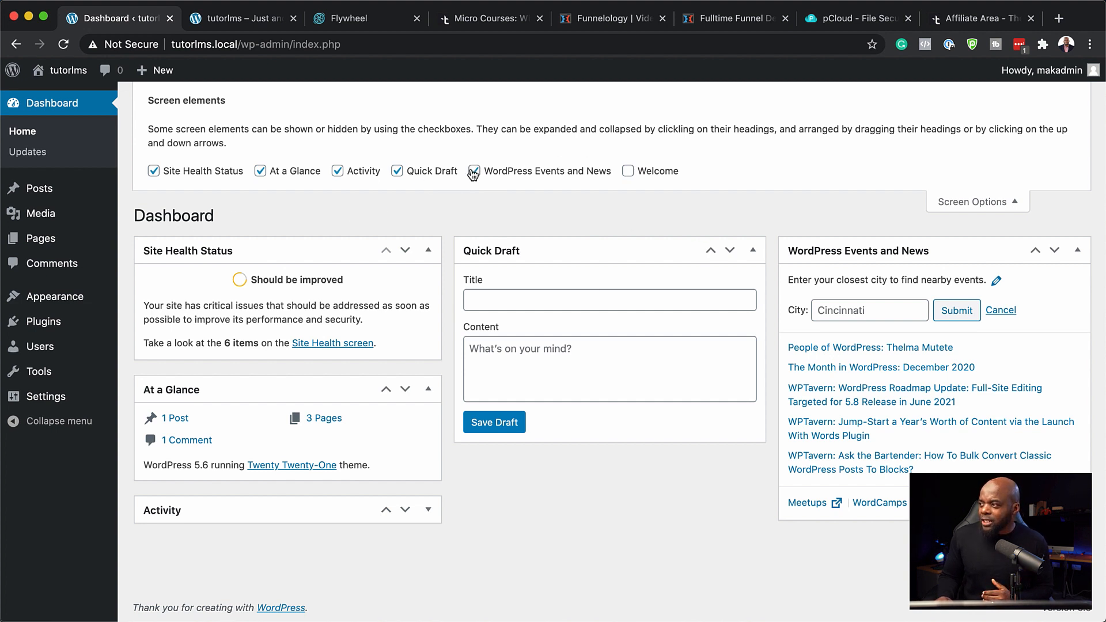
left_click(474, 170)
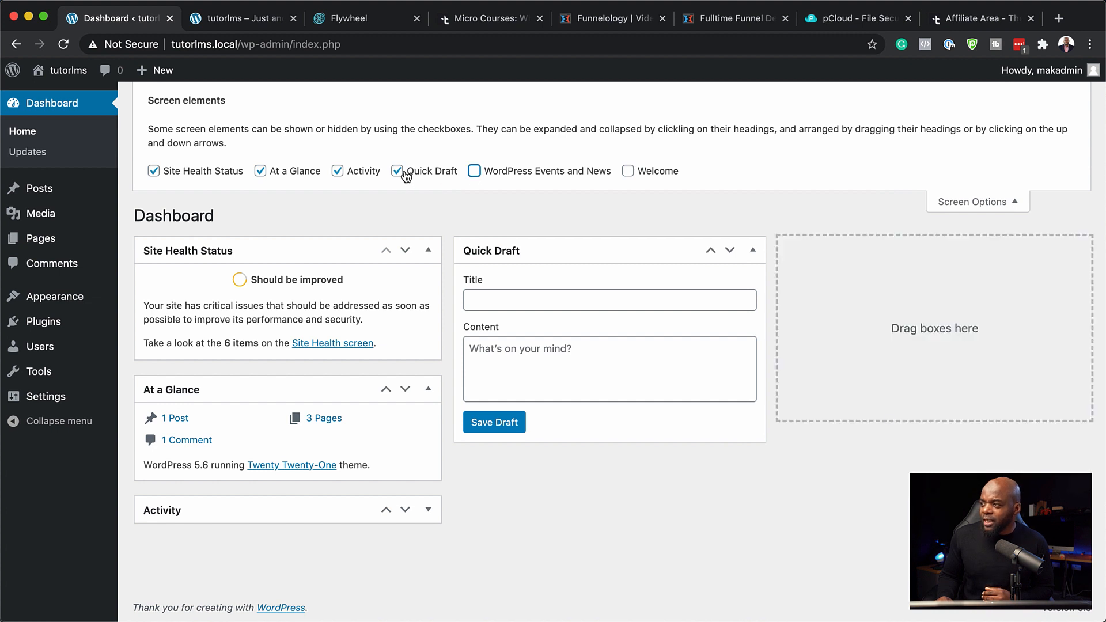
left_click(396, 170)
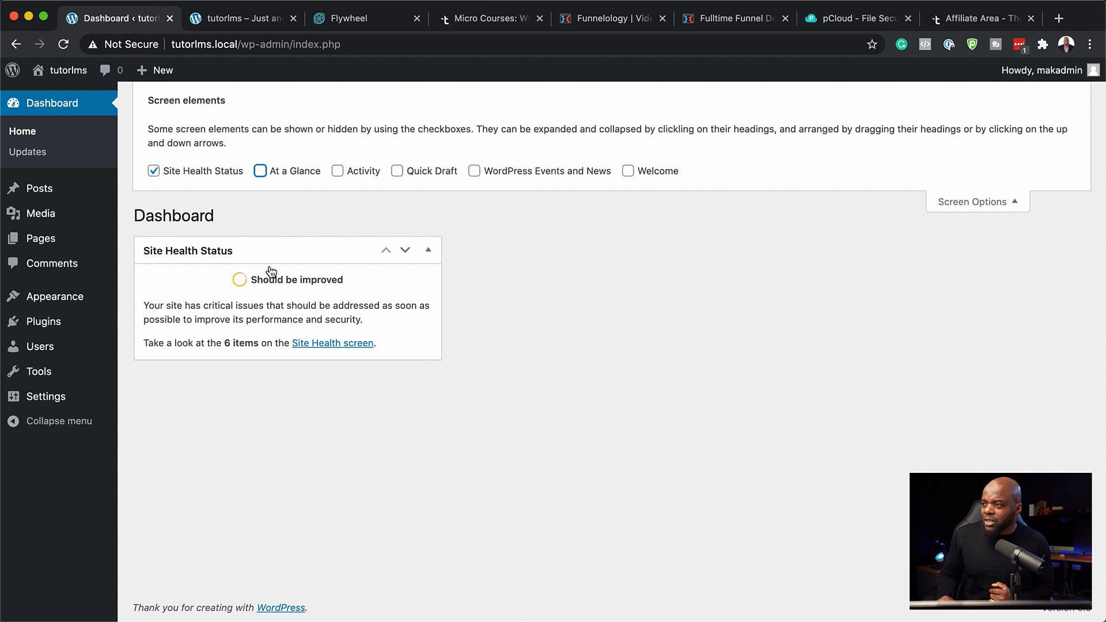
mouse_move(238, 261)
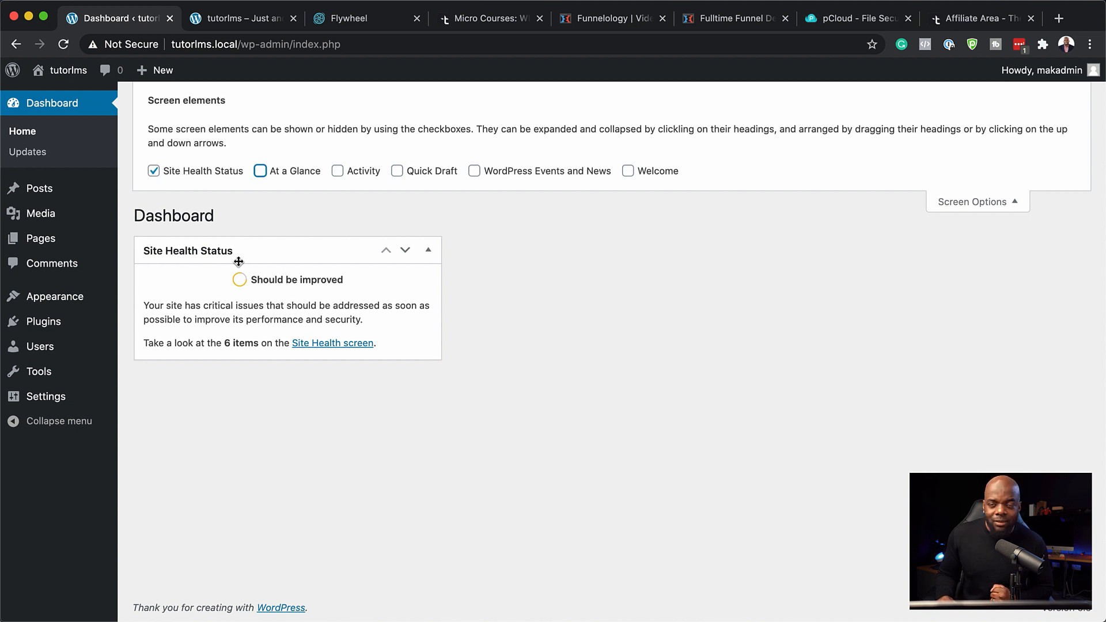
left_click(975, 201)
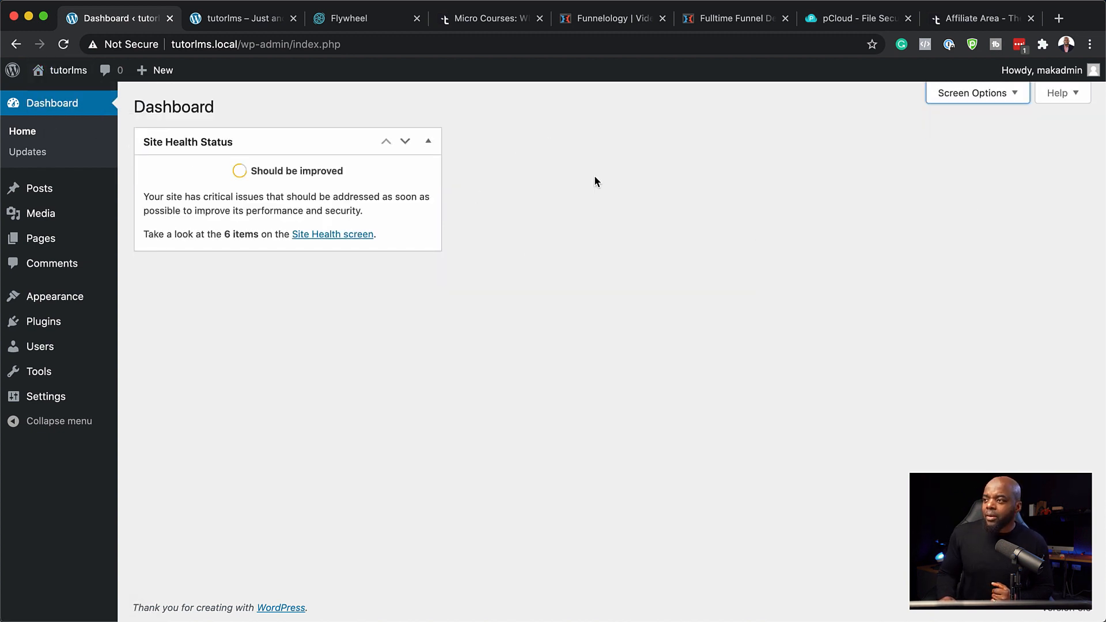
mouse_move(715, 464)
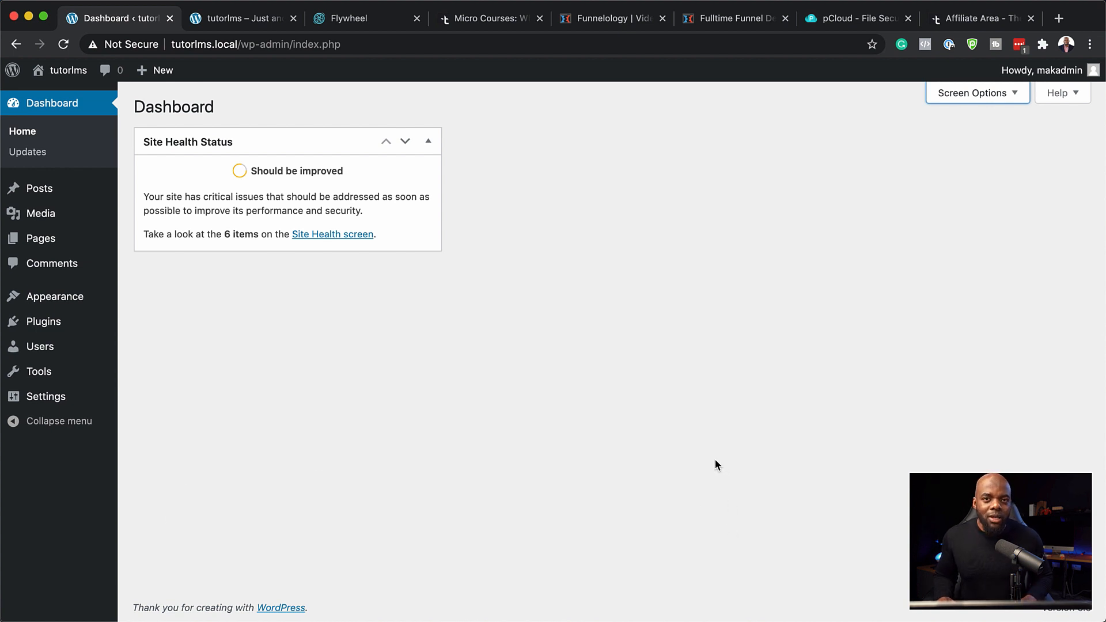
mouse_move(413, 426)
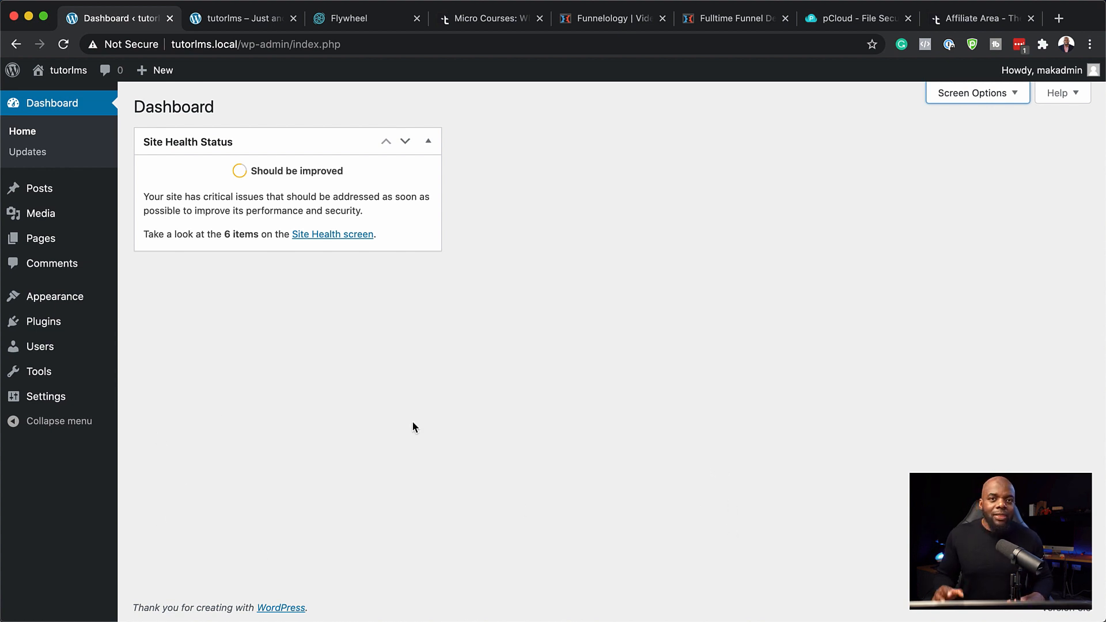